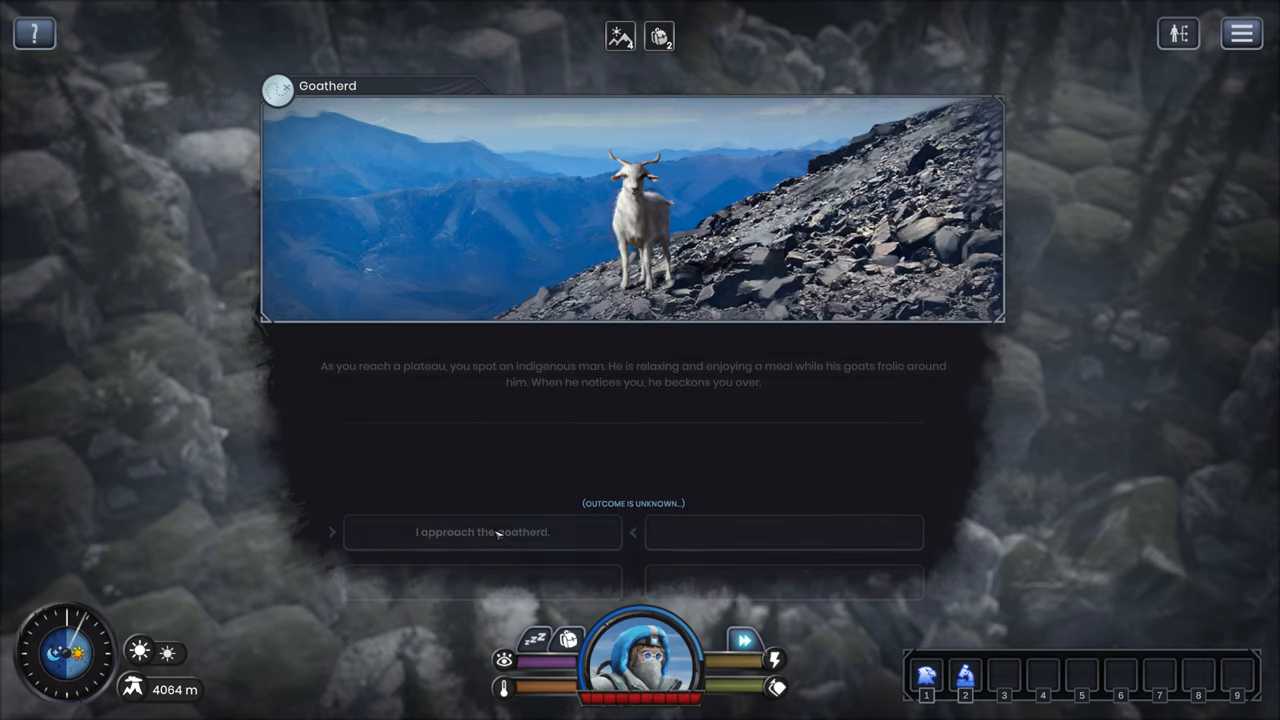
Approach the goatherd and close the encounter to reach the level-up choice.
left_click(480, 532)
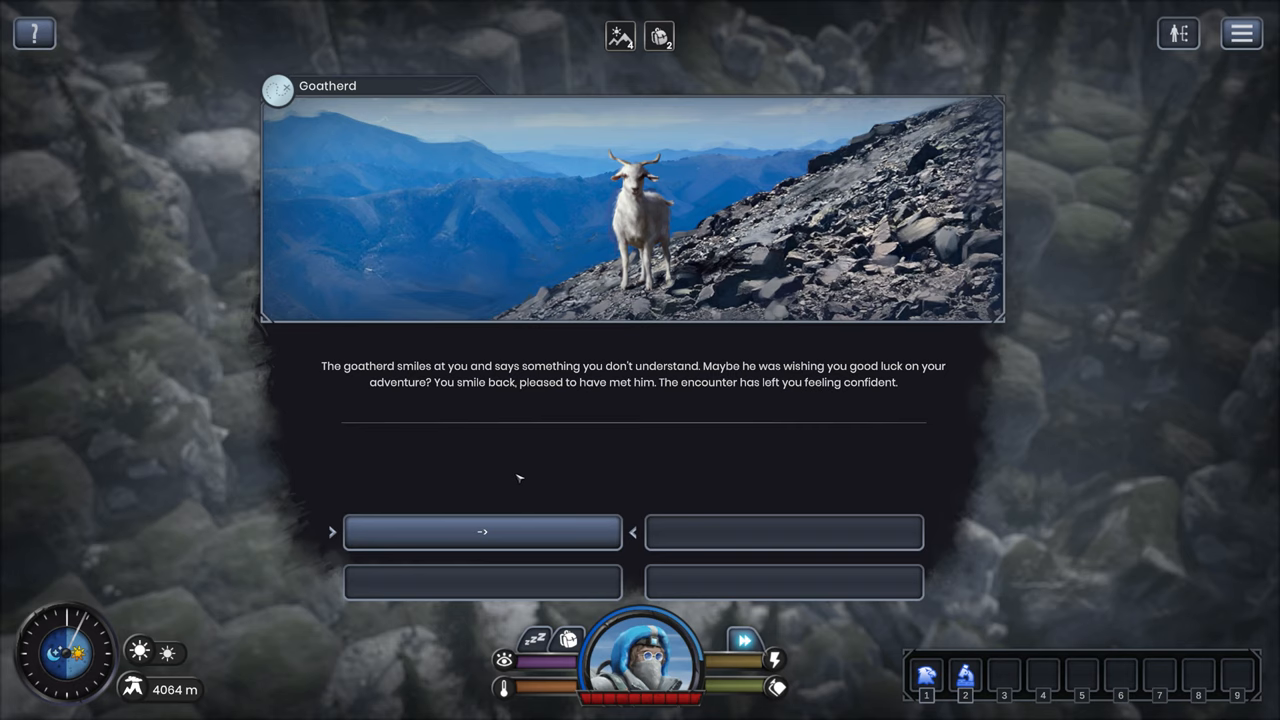
left_click(484, 532)
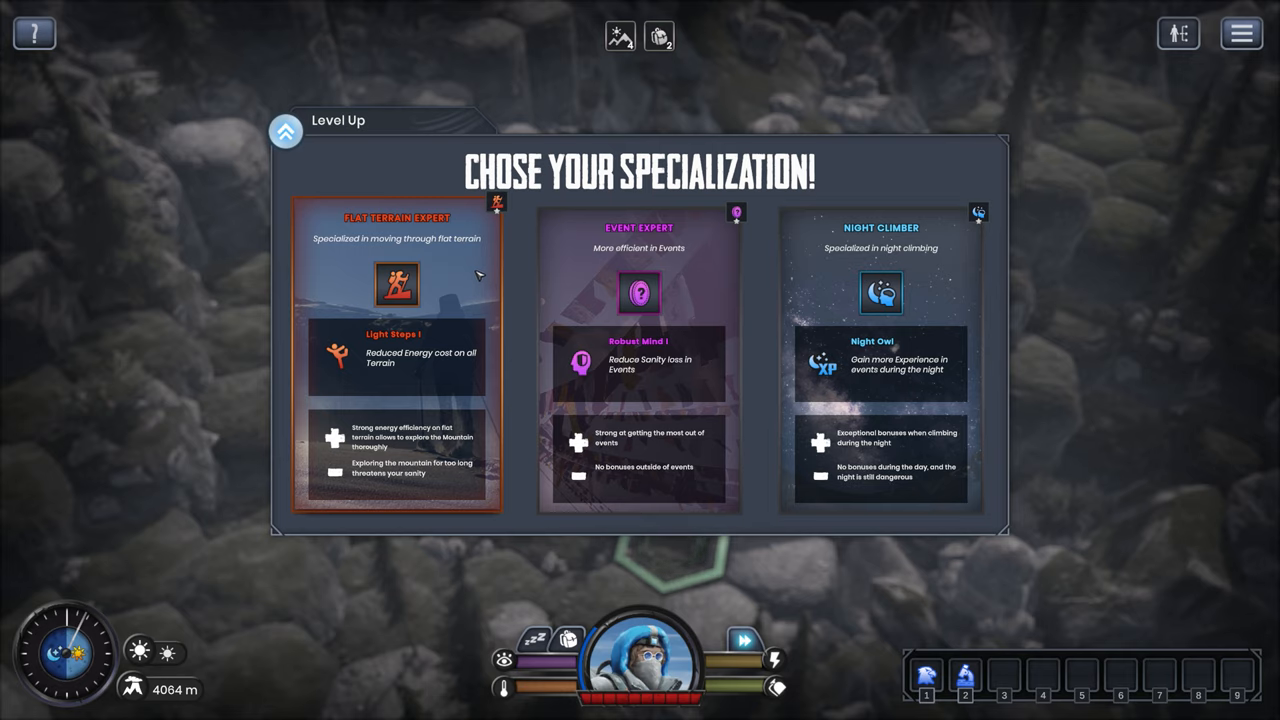
mouse_move(424, 304)
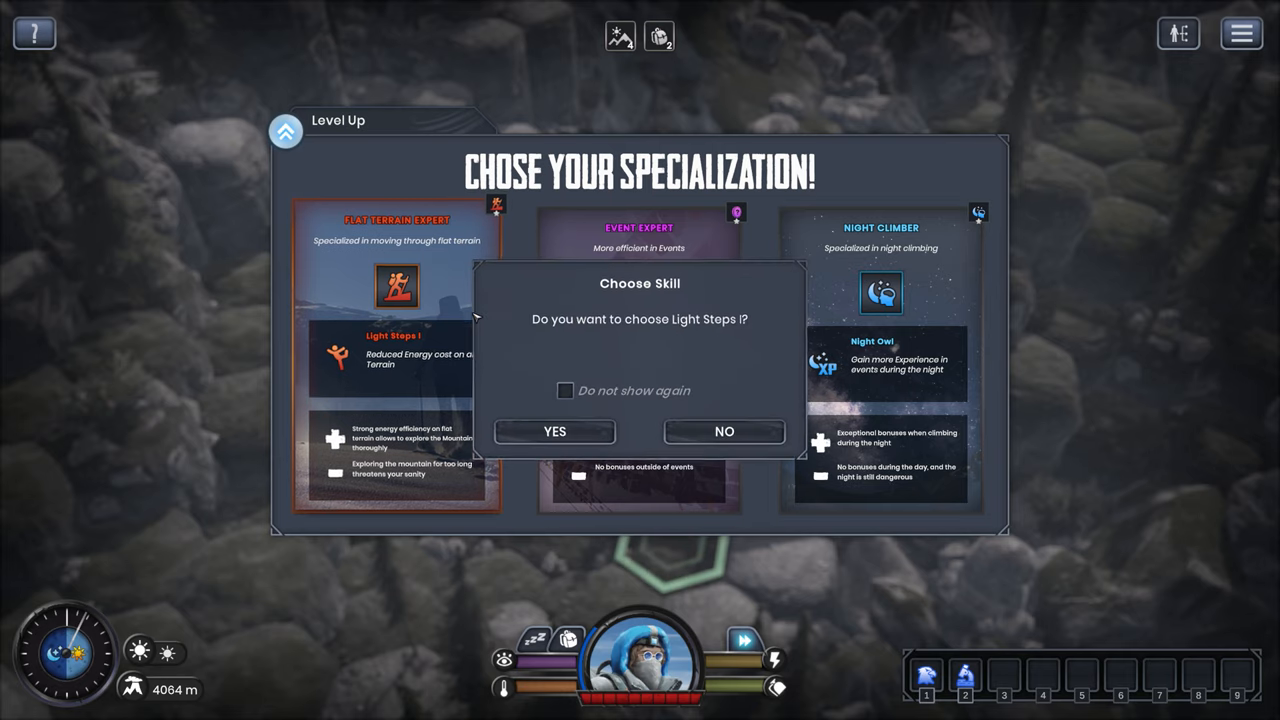
Confirm learning Light Steps I and close the learned-skills overview.
left_click(554, 432)
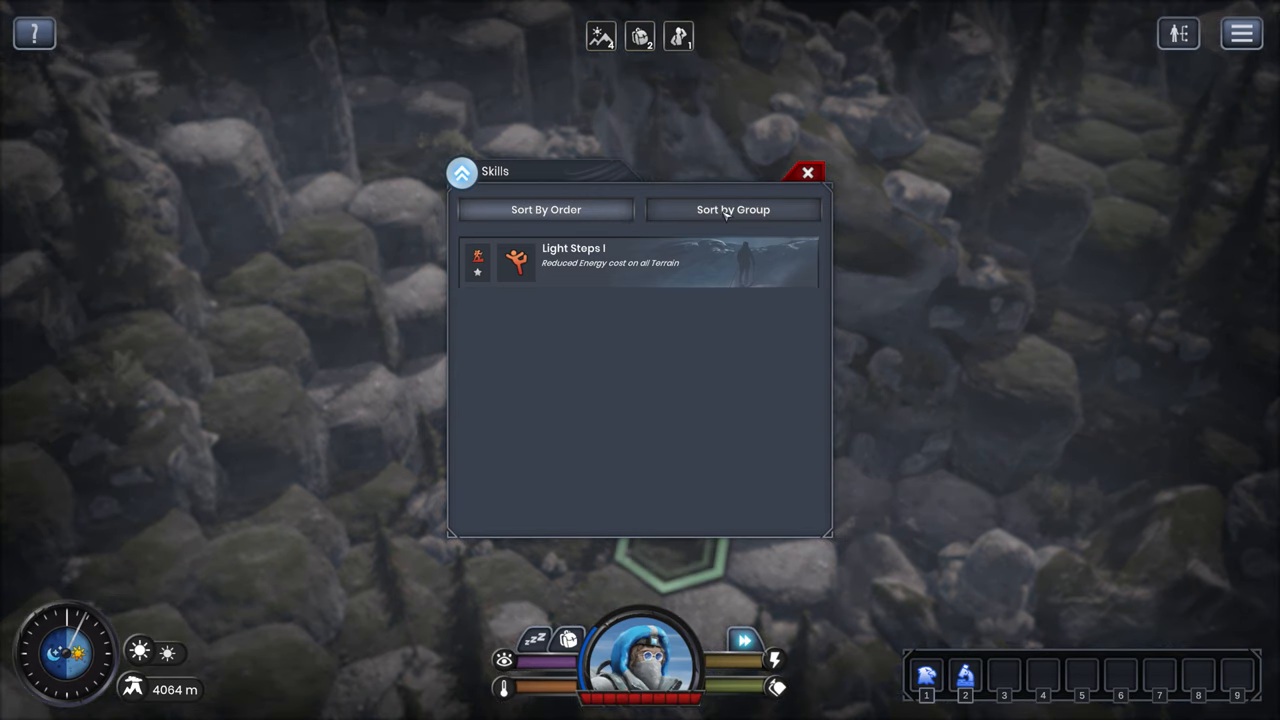
left_click(808, 172)
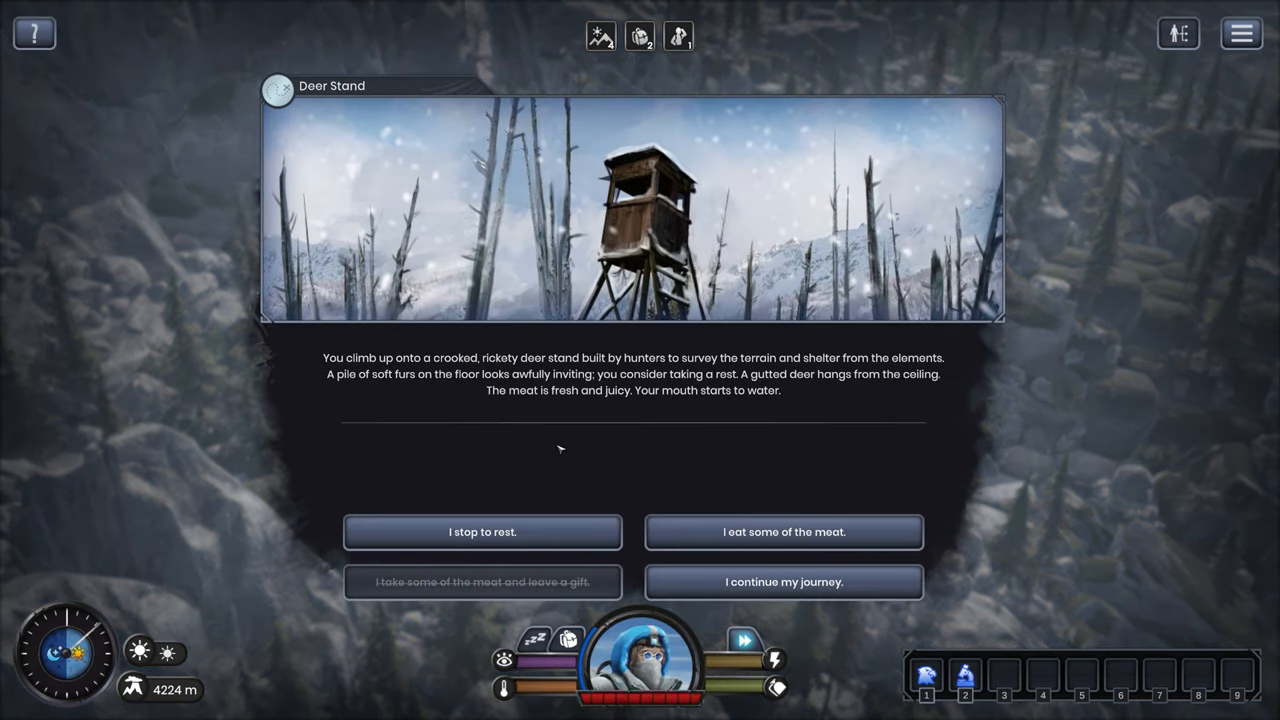
mouse_move(544, 442)
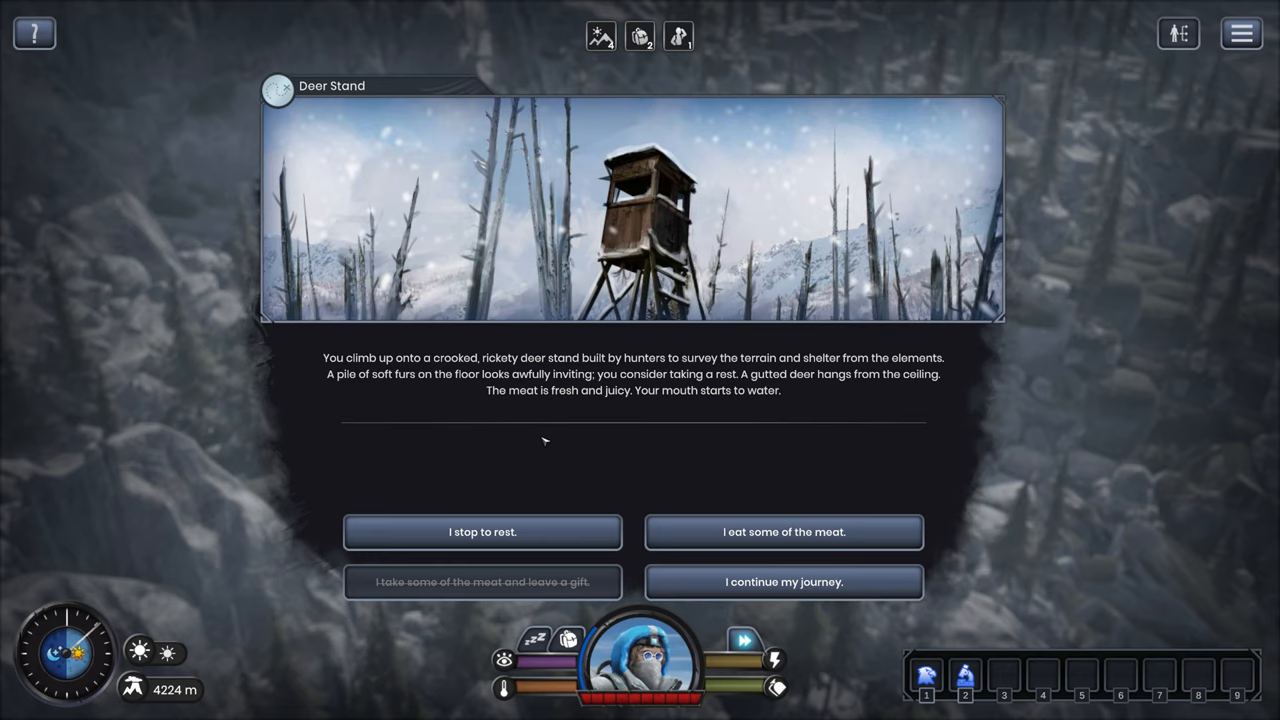
mouse_move(552, 500)
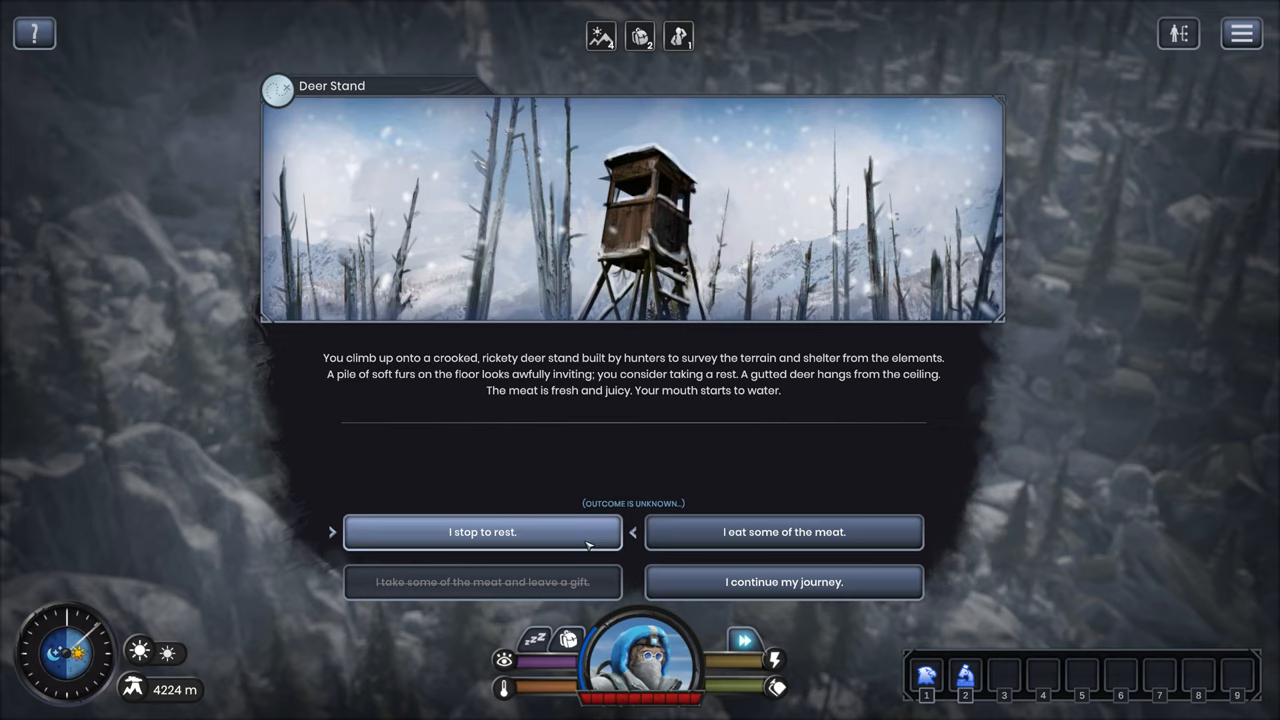
Stop to rest at the deer stand for +6 energy and +303 XP, then leave.
left_click(482, 532)
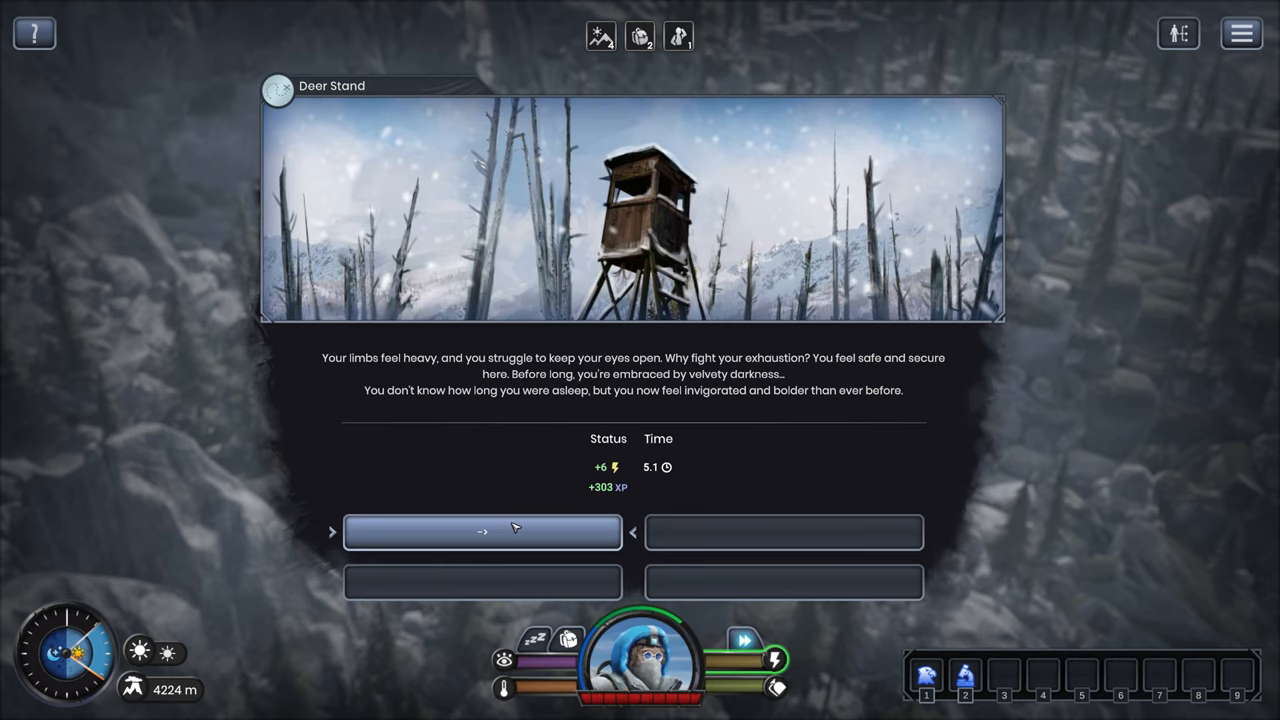
left_click(482, 532)
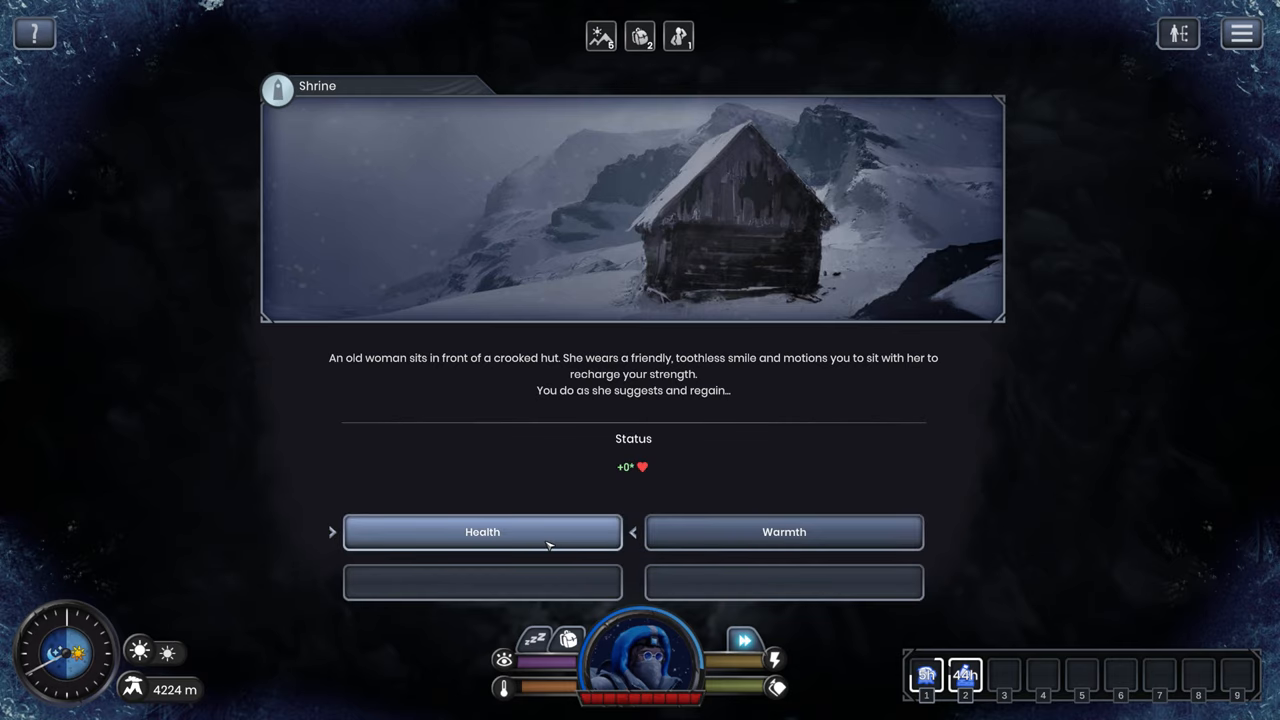
Choose Health at the shrine, then leave the cage and continue the journey.
left_click(482, 532)
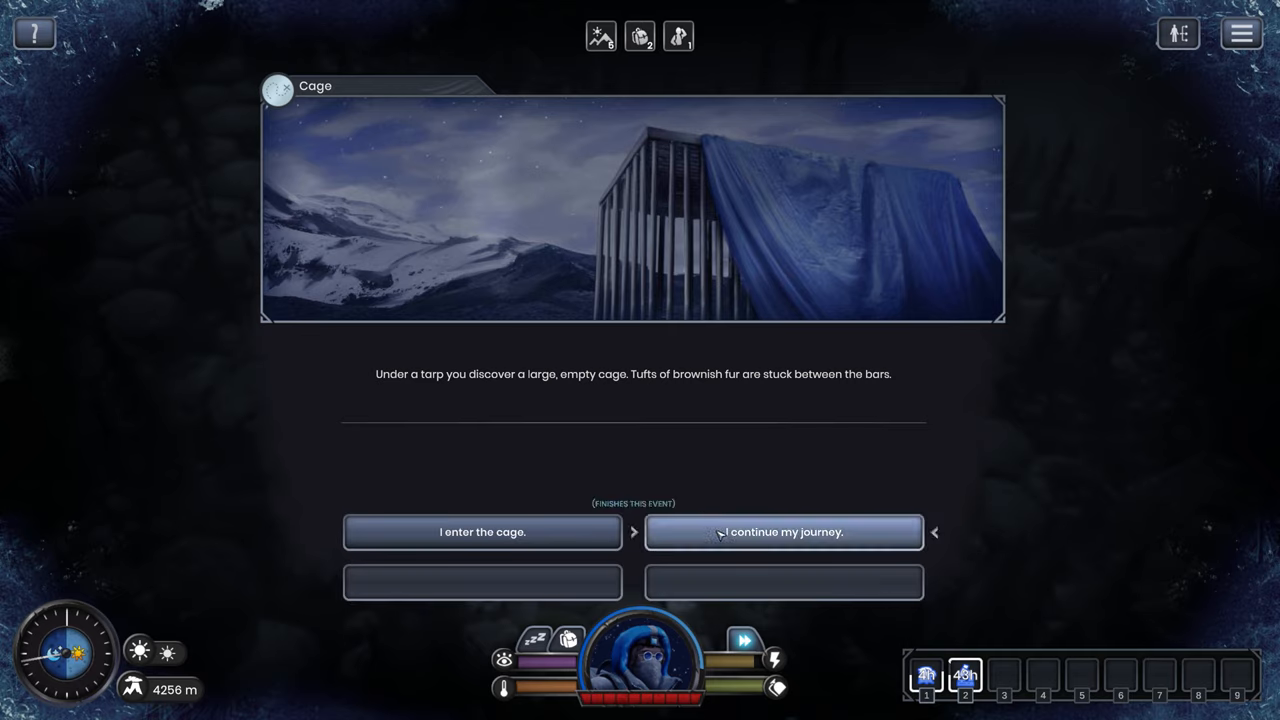
mouse_move(716, 534)
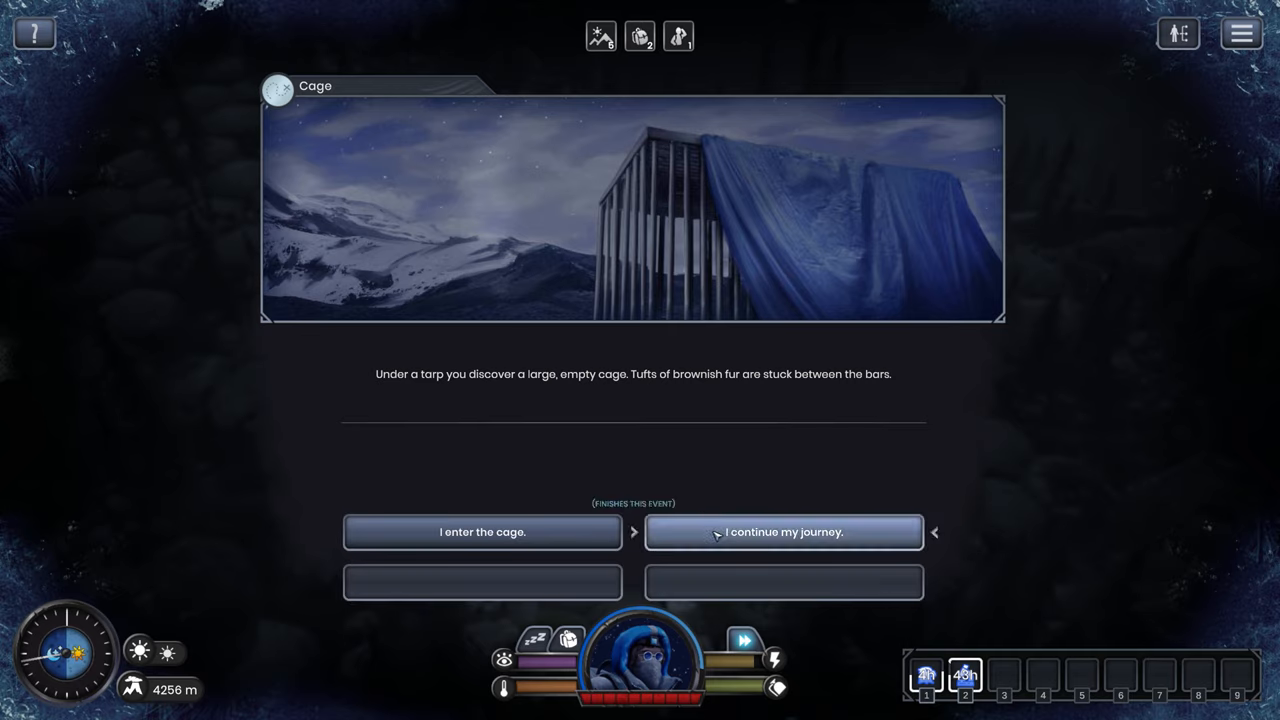
left_click(482, 532)
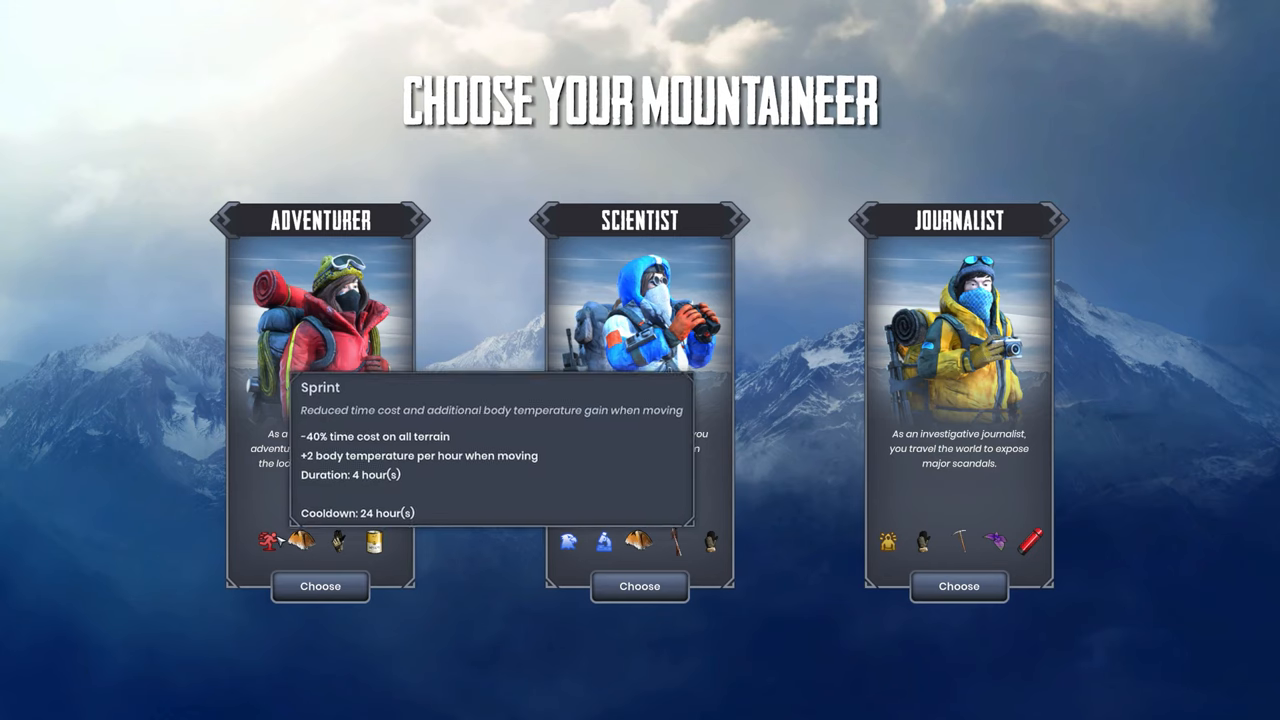
mouse_move(304, 542)
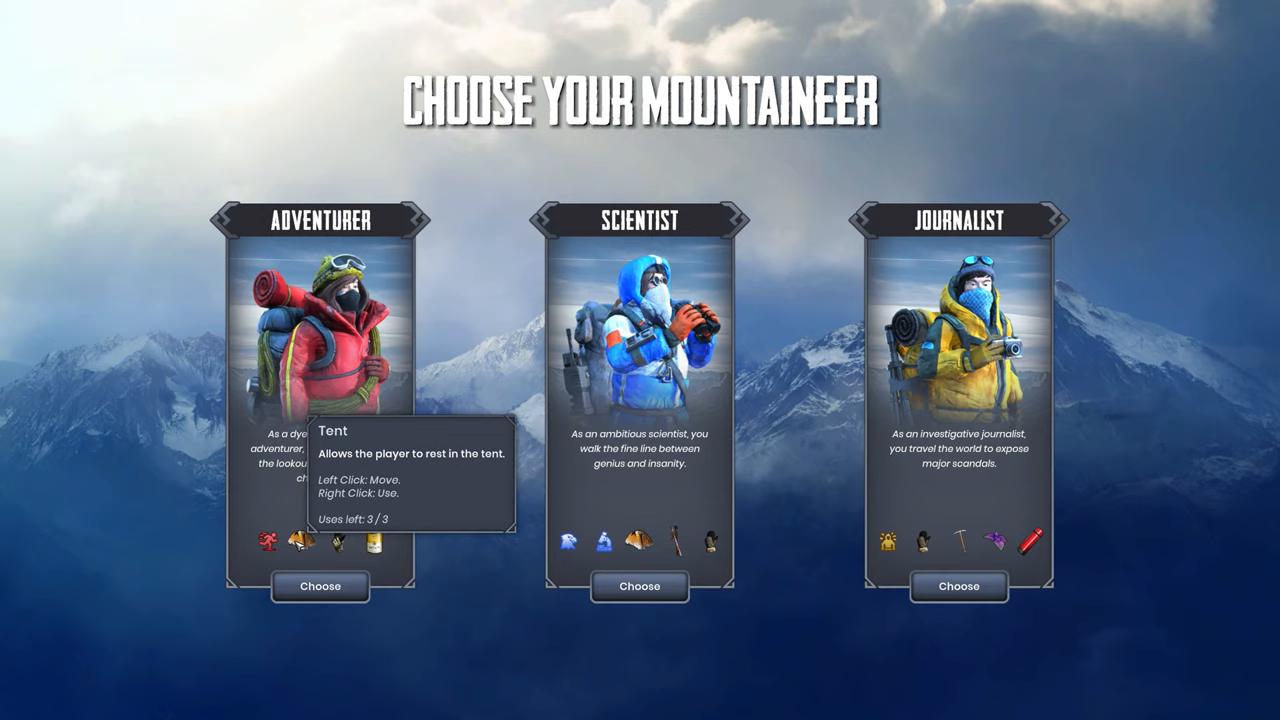
mouse_move(392, 540)
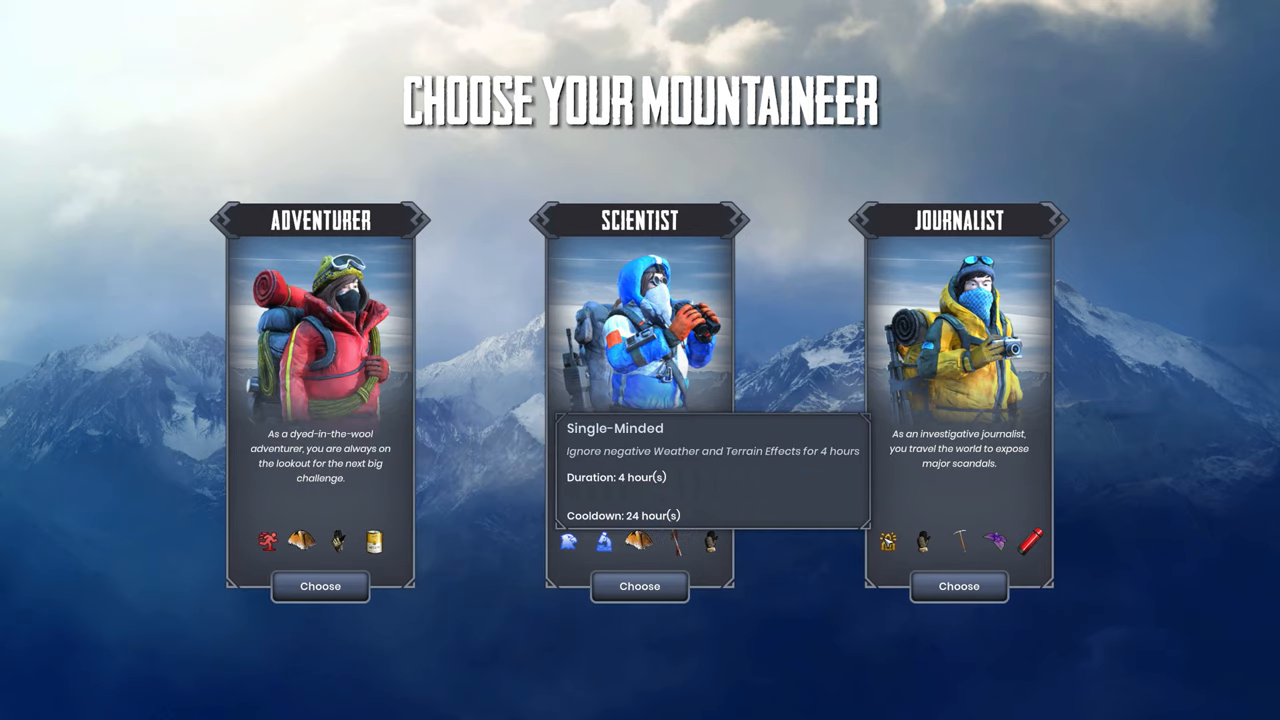
mouse_move(560, 554)
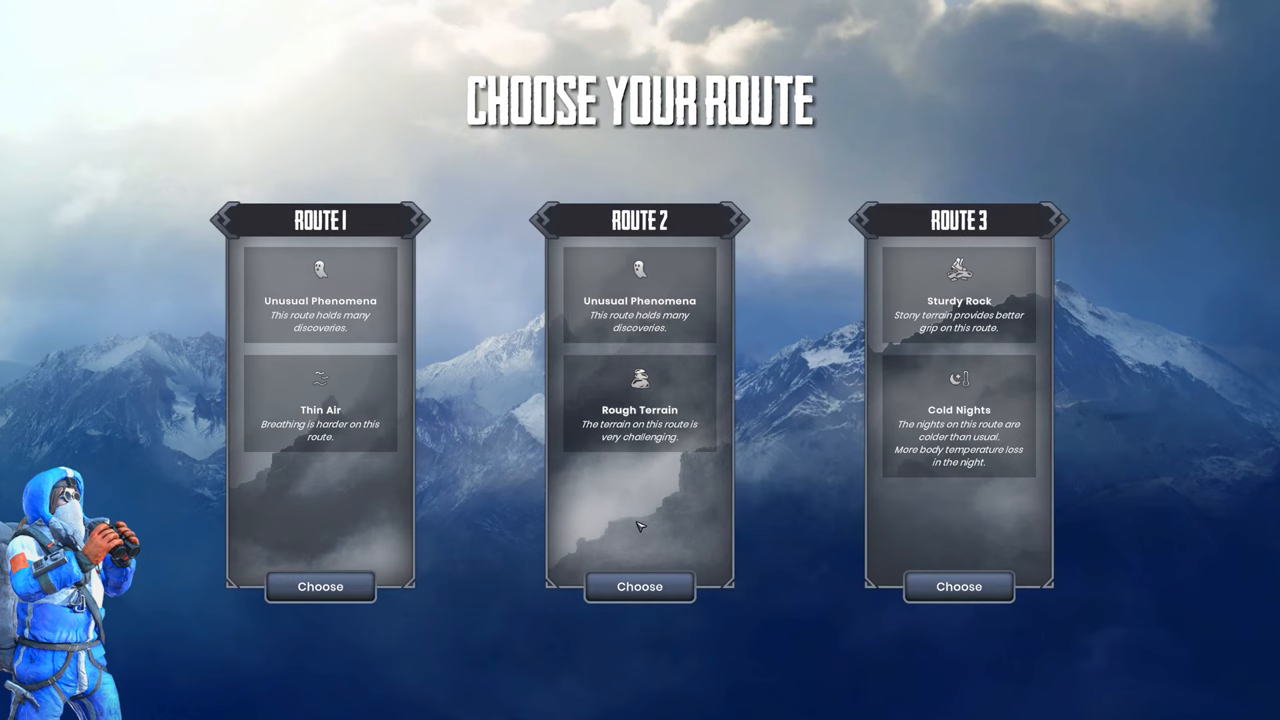
mouse_move(1036, 428)
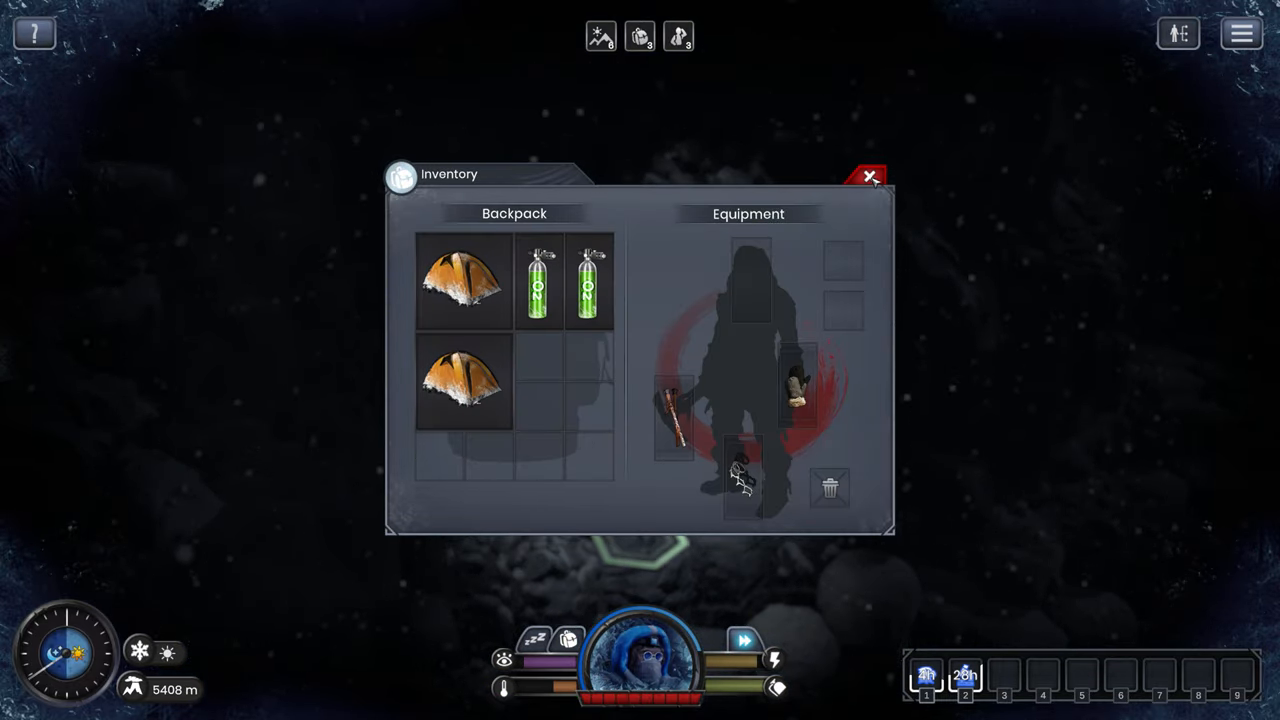
Use a Tent from the backpack at 5440 m to bring up the rest menu.
left_click(868, 180)
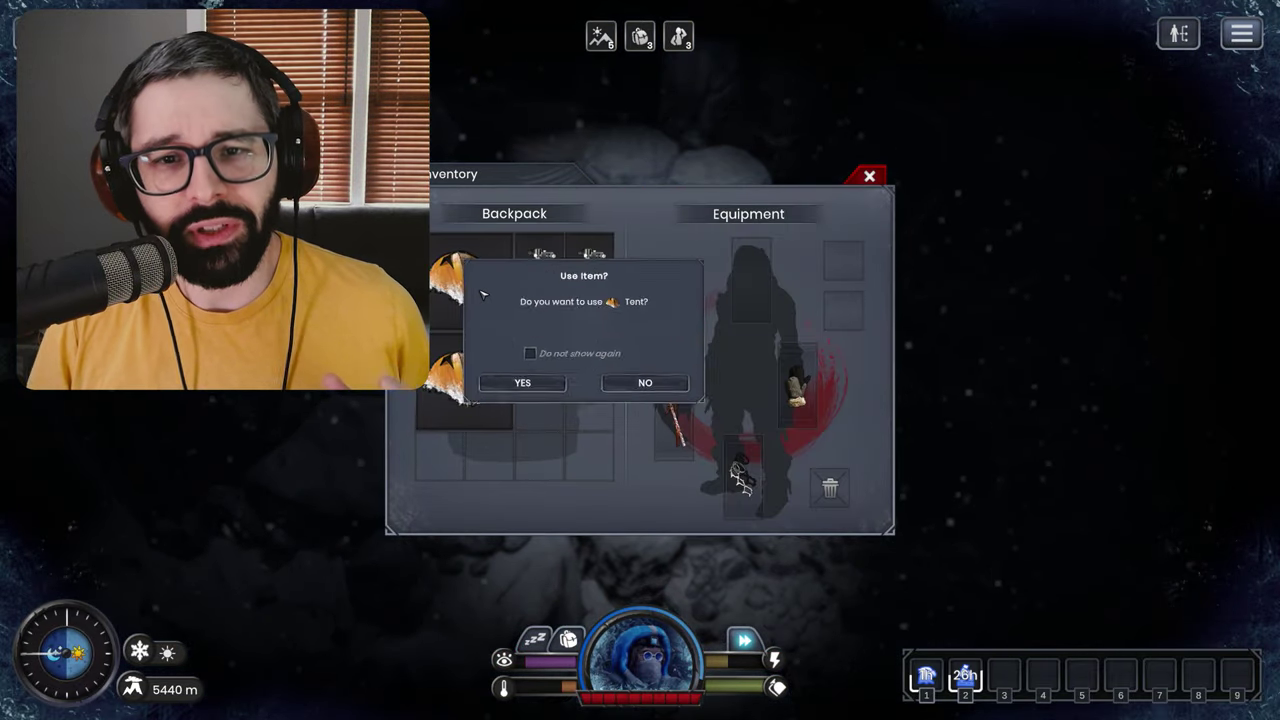
left_click(520, 384)
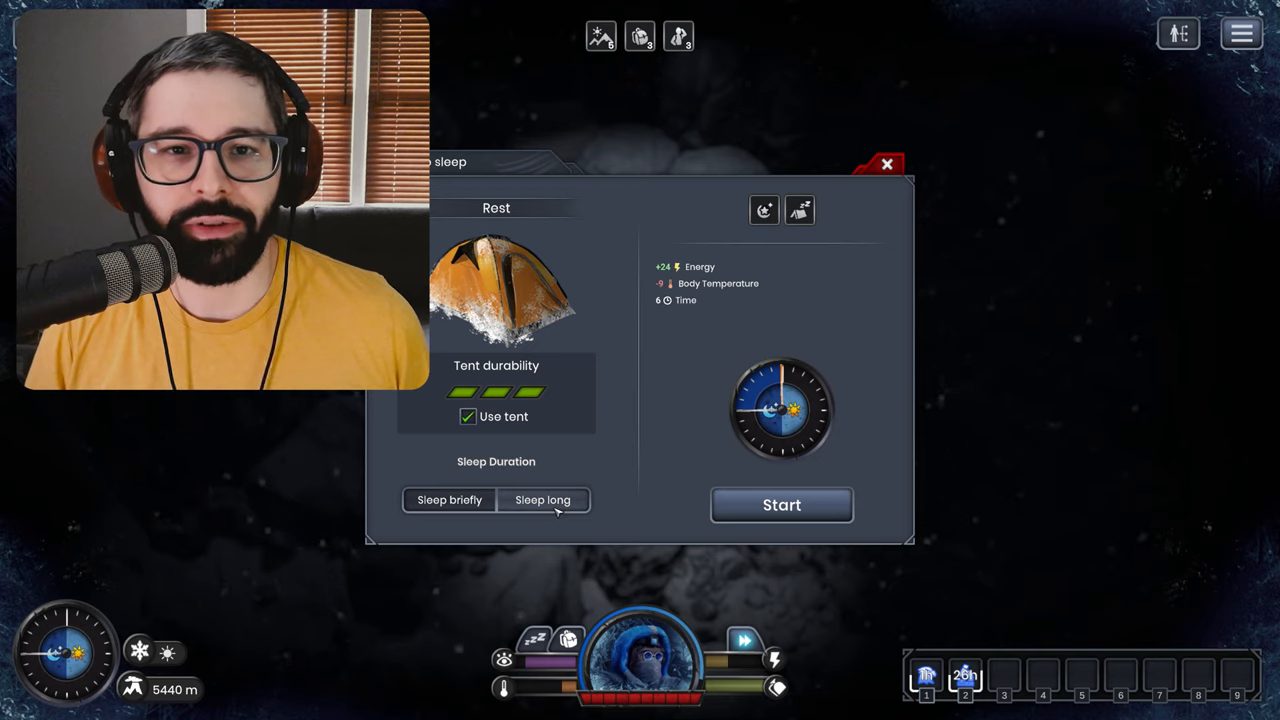